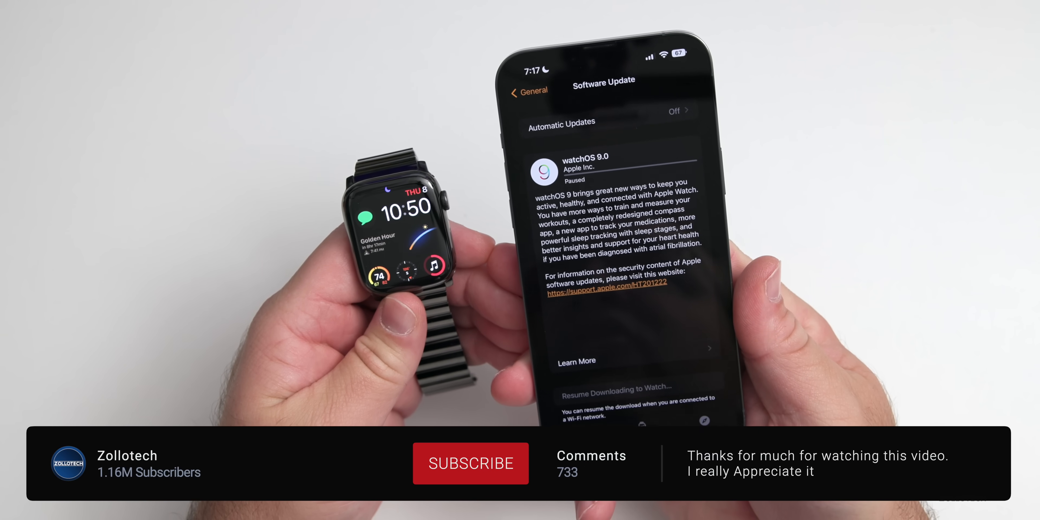
Show the paused watchOS 9.0 update in Software Update and read its release notes.
click(470, 463)
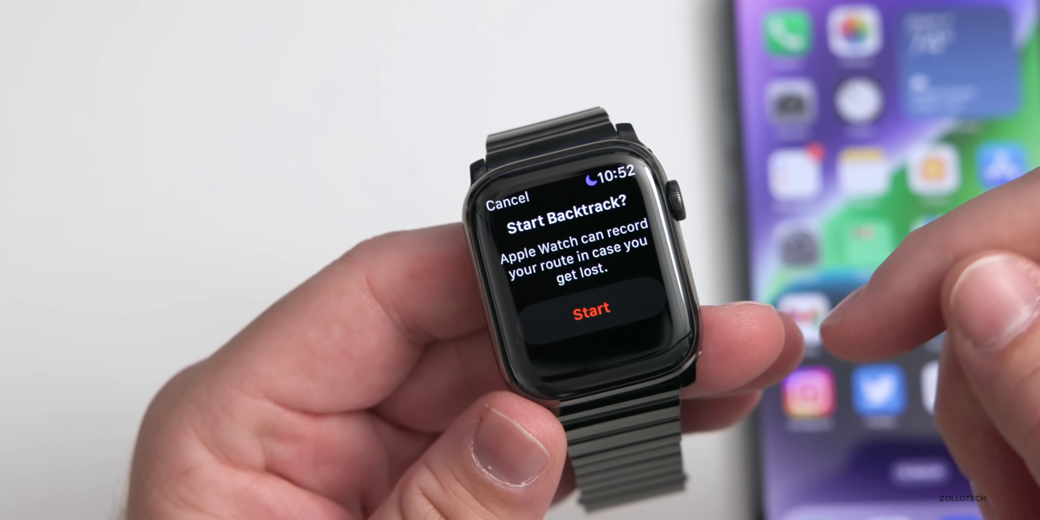
Bring up the Start Backtrack prompt from the Compass app's Backtrack button.
click(590, 312)
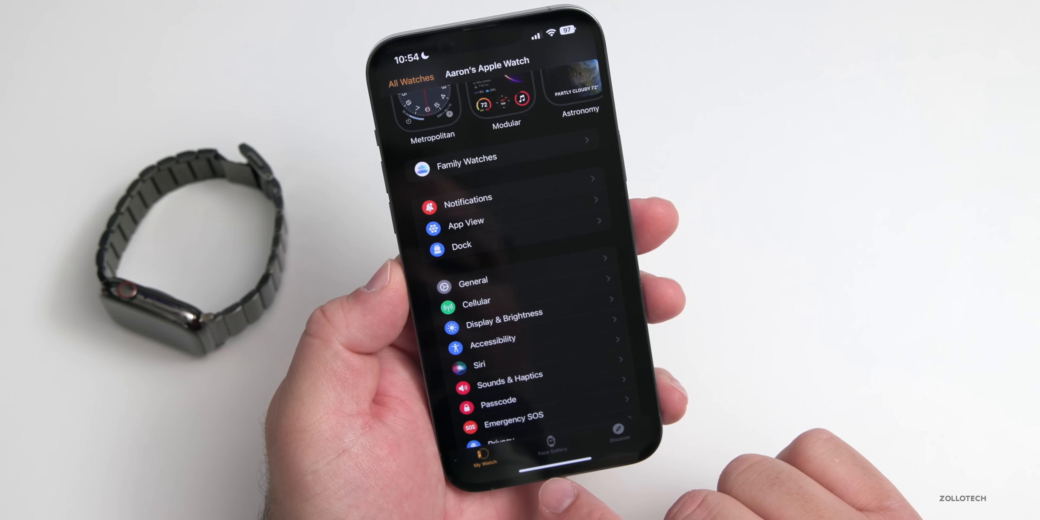
Browse the Face Gallery sections for the new, Modular and Nike watch faces.
click(552, 449)
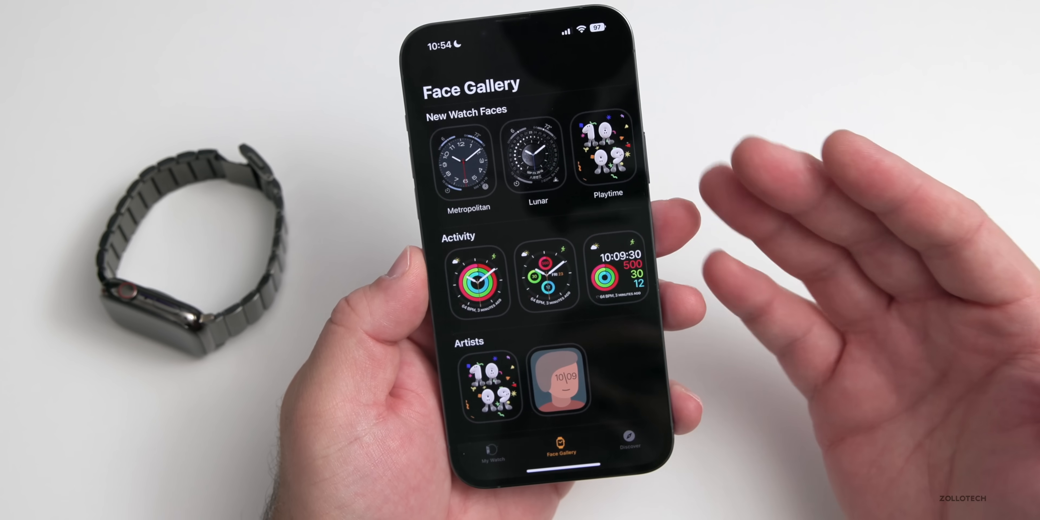
scroll(down, 3)
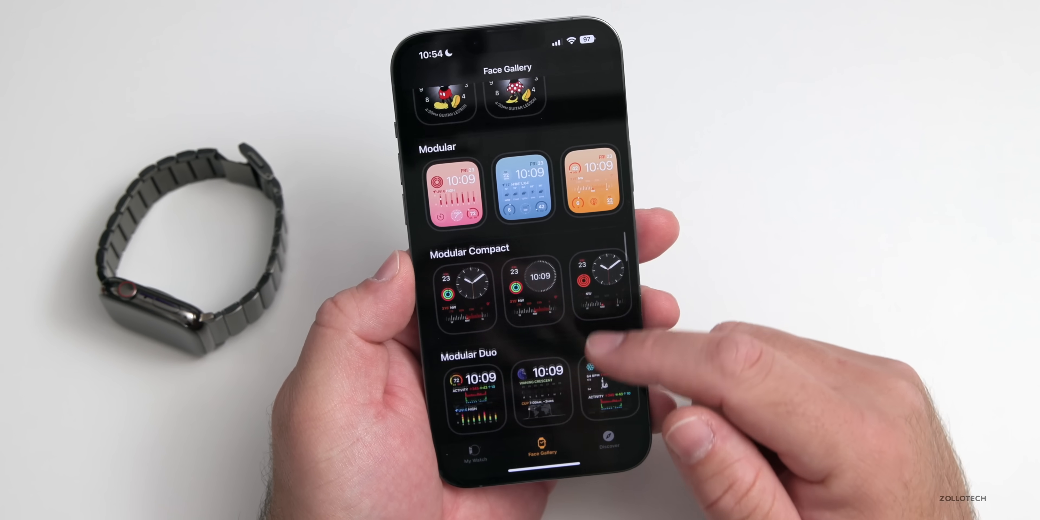
scroll(down, 3)
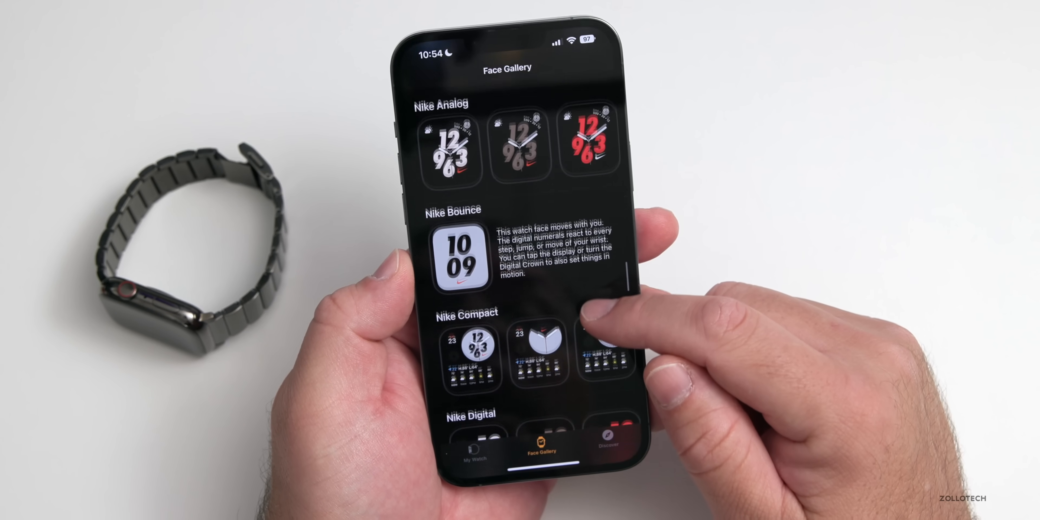
scroll(down, 3)
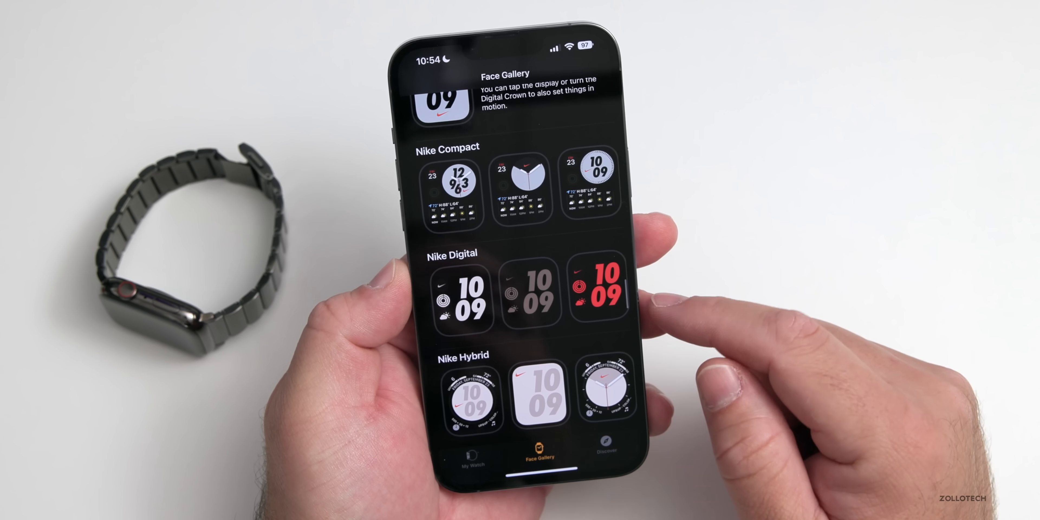
scroll(down, 3)
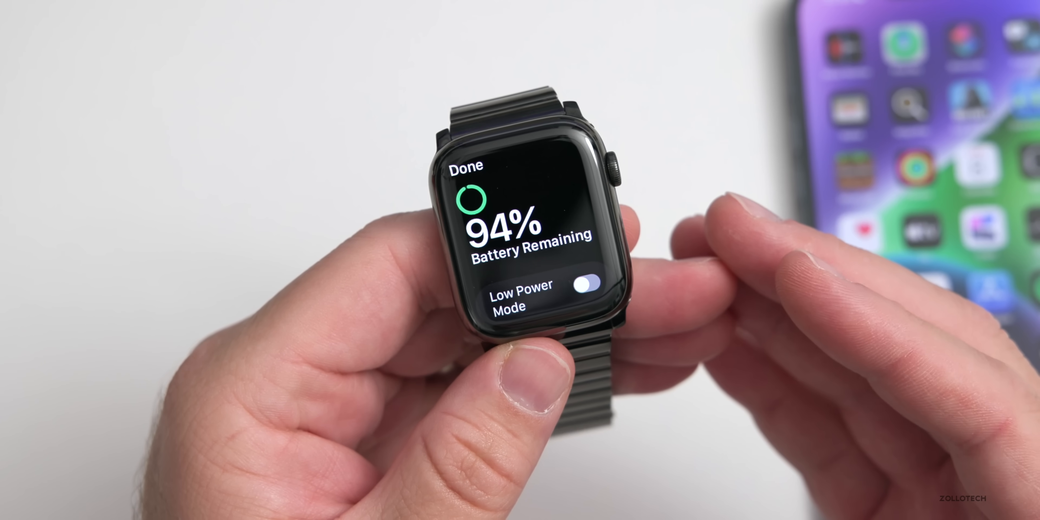
Read the Low Power Mode explanation of what it turns off, at 94% battery.
click(583, 286)
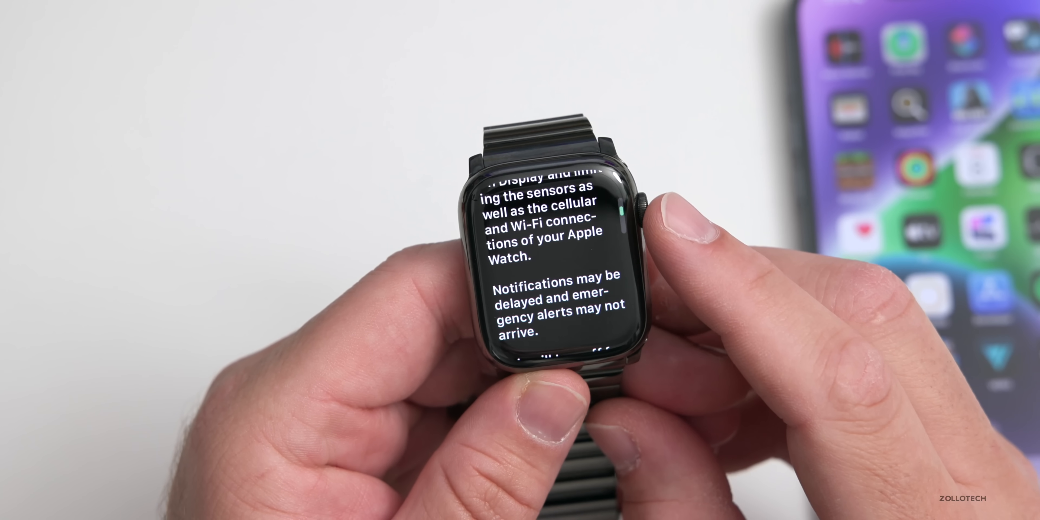
scroll(down, 3)
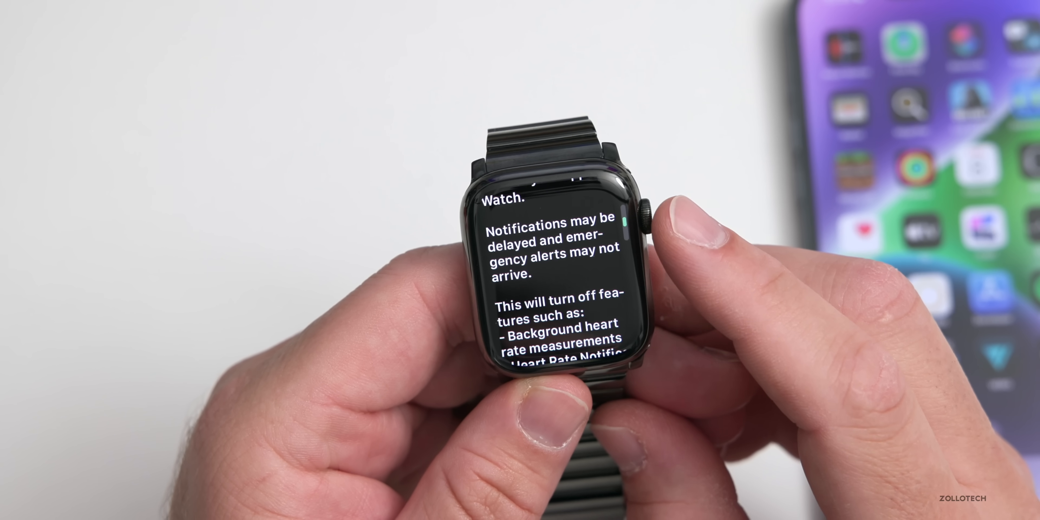
scroll(down, 3)
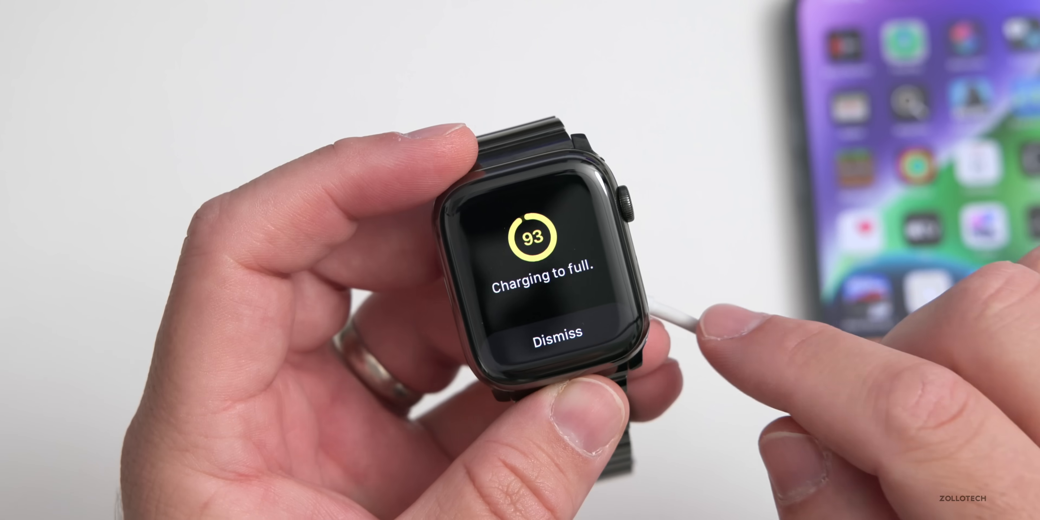
Dismiss the Charging to full screen showing the watch at 93%.
click(556, 334)
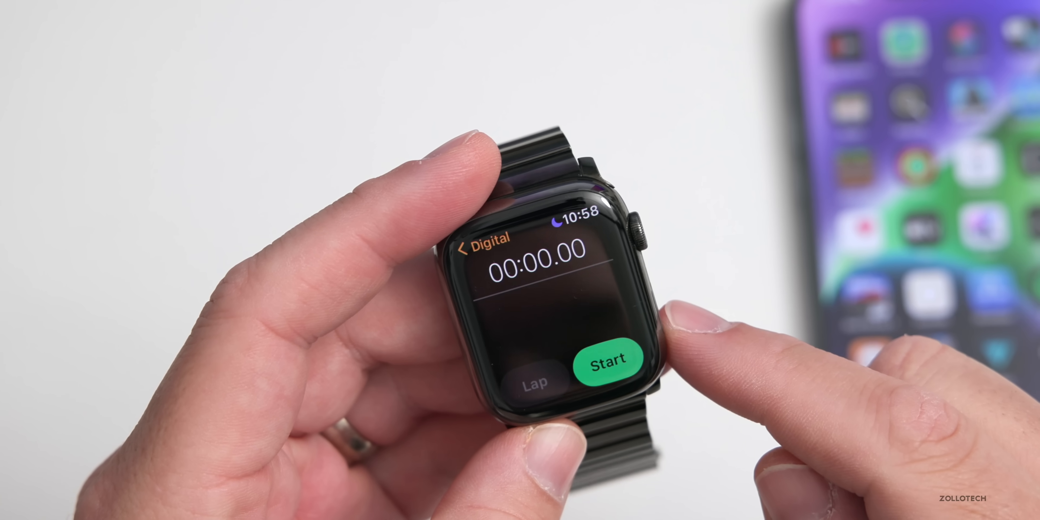
Start the digital stopwatch and record lap times while it runs.
click(608, 361)
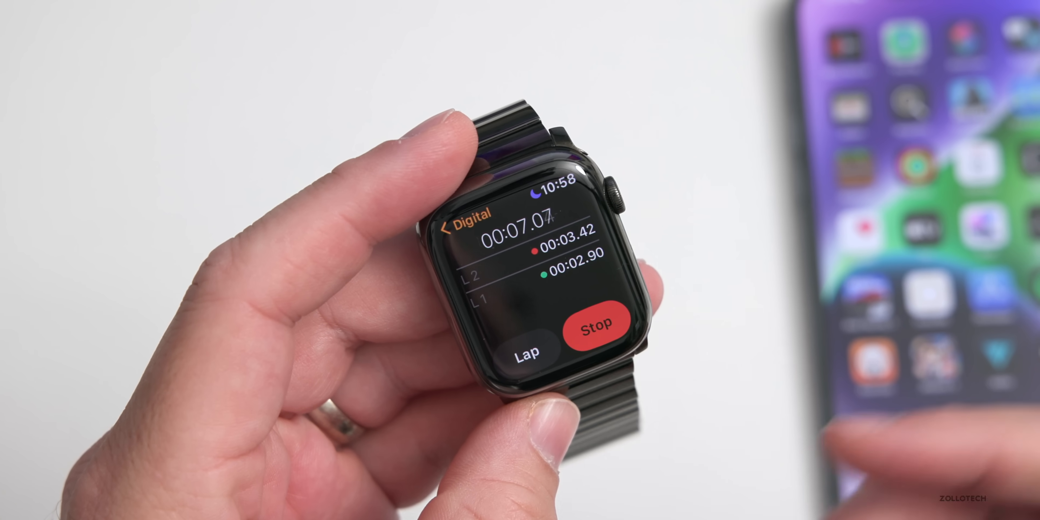
click(595, 327)
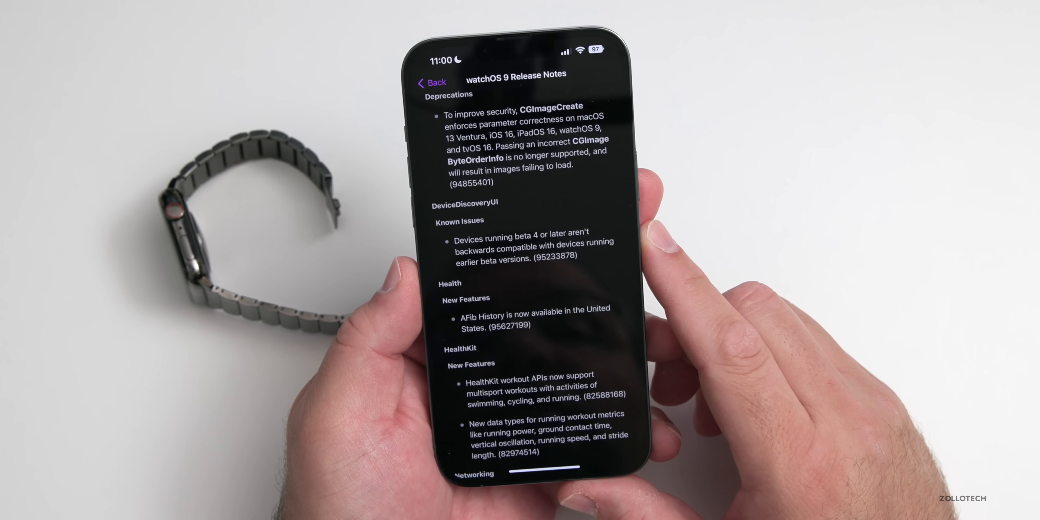
Scroll the watchOS 9 release notes through Deprecations, Health and HealthKit down to Wallet known issues.
scroll(down, 3)
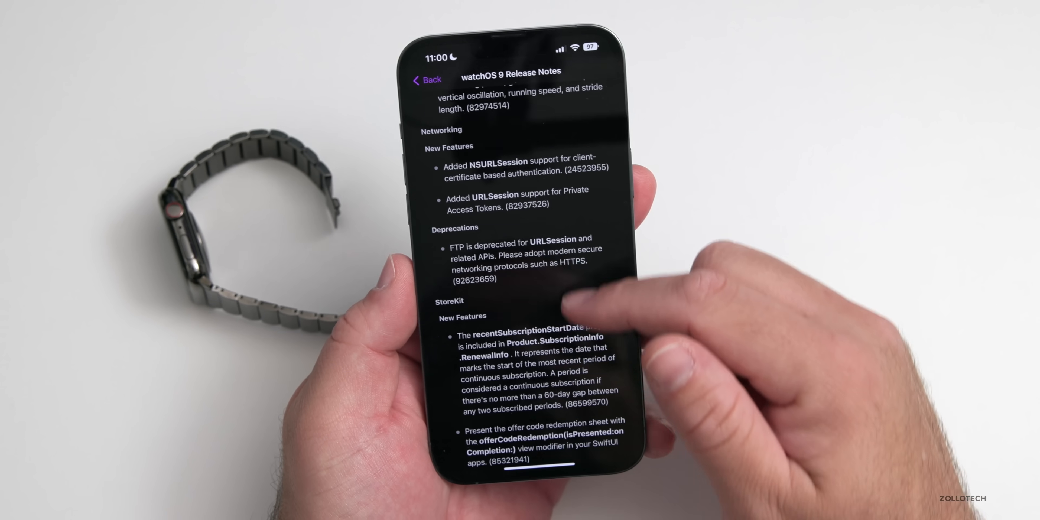
scroll(down, 3)
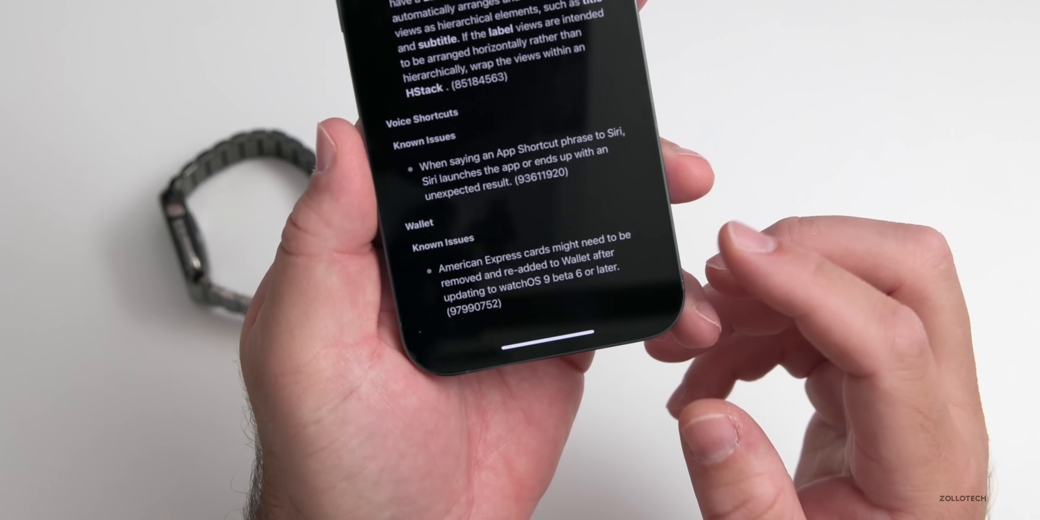
scroll(down, 3)
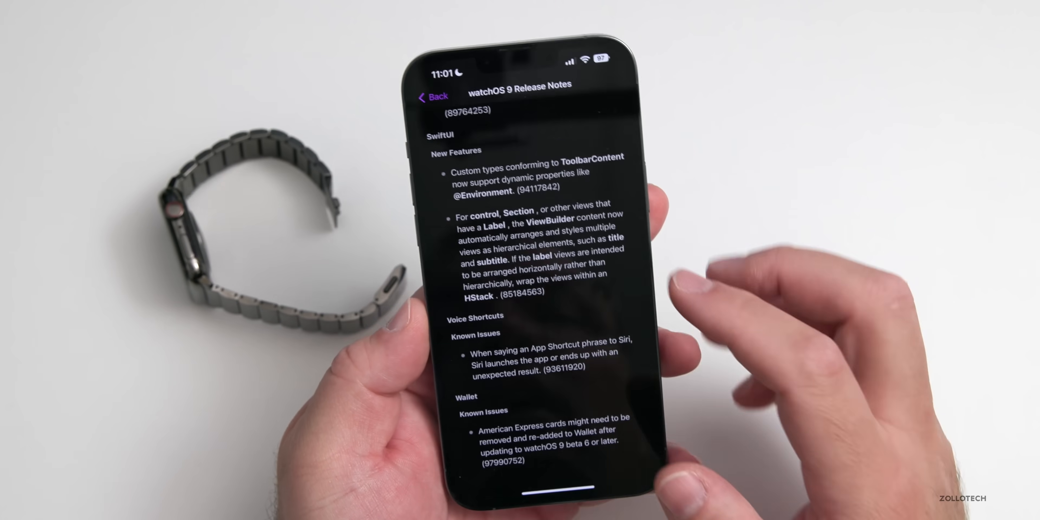
scroll(down, 3)
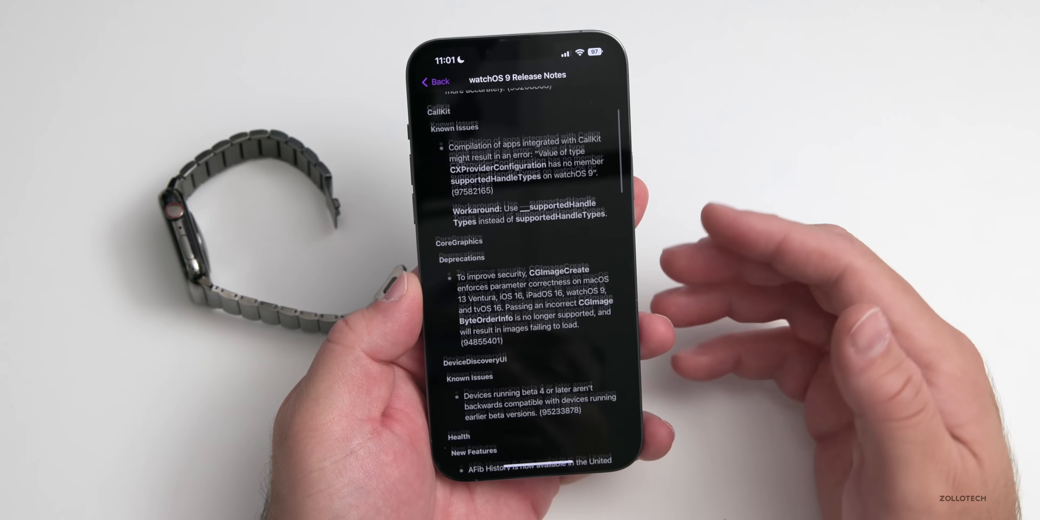
scroll(down, 3)
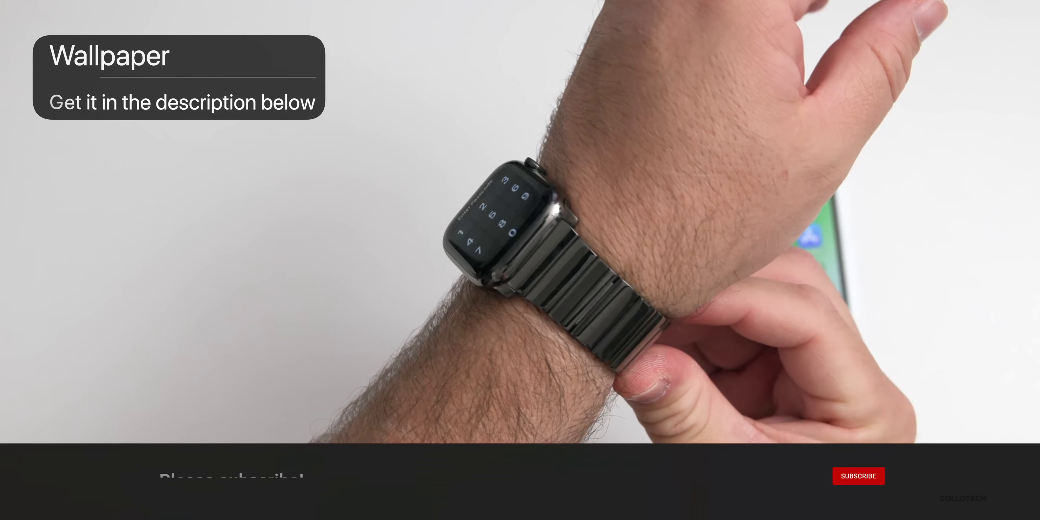
click(858, 476)
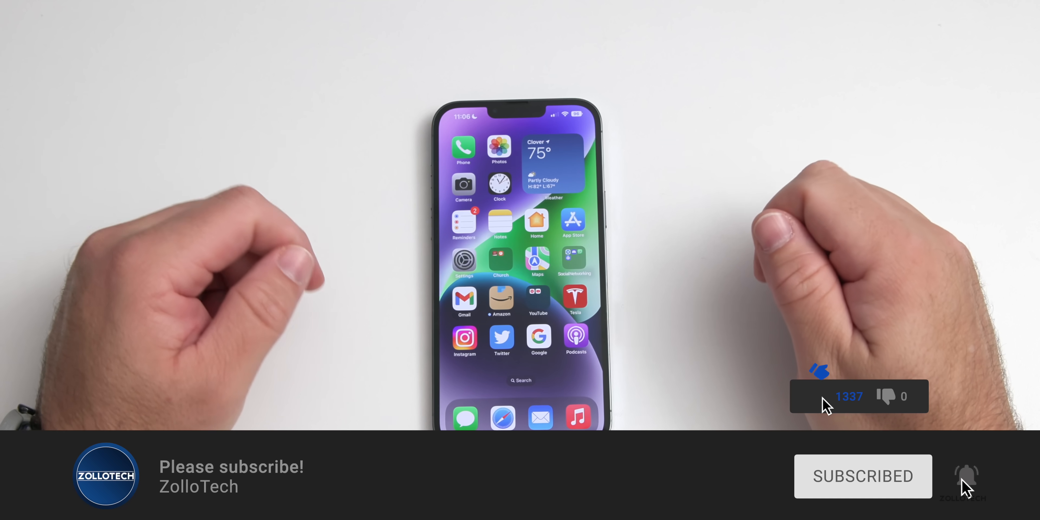
click(820, 396)
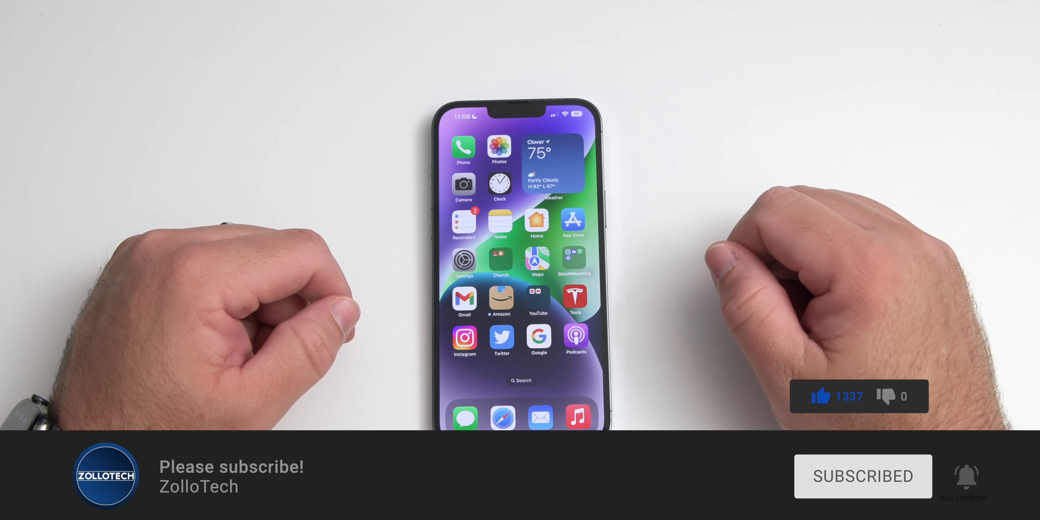